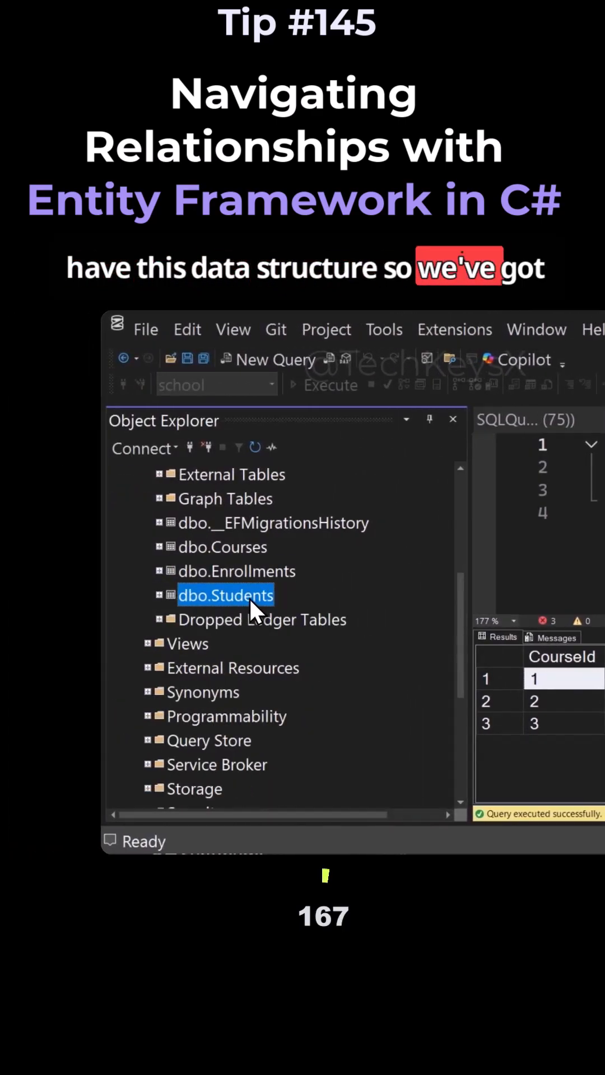
Select lines in the Main method query and highlight the StudentId property name.
{"action": "left_click", "coordinate": [221, 547]}
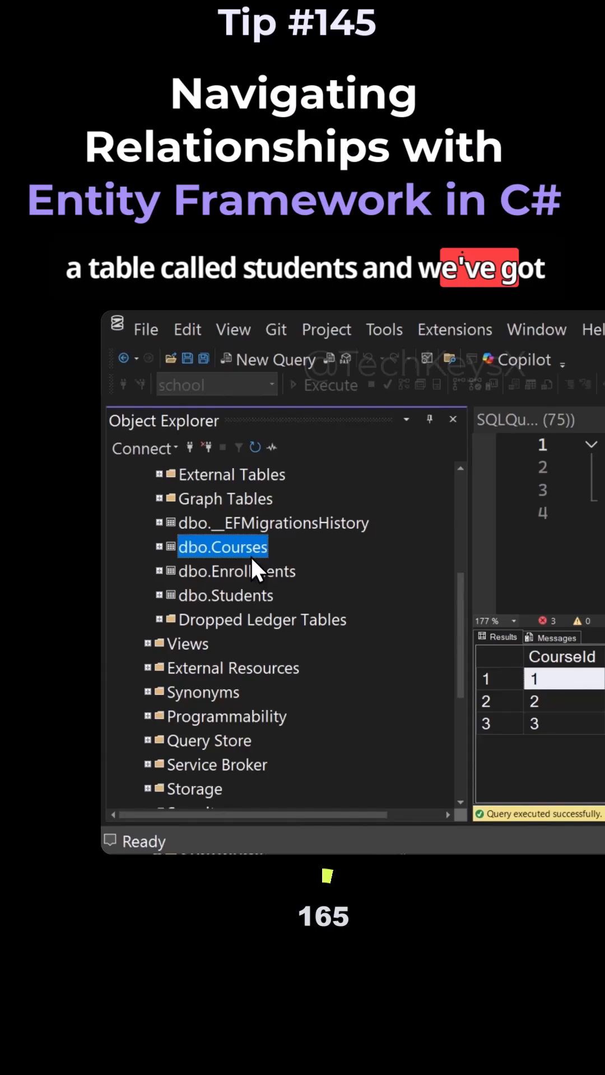
{"action": "left_click", "coordinate": [235, 571]}
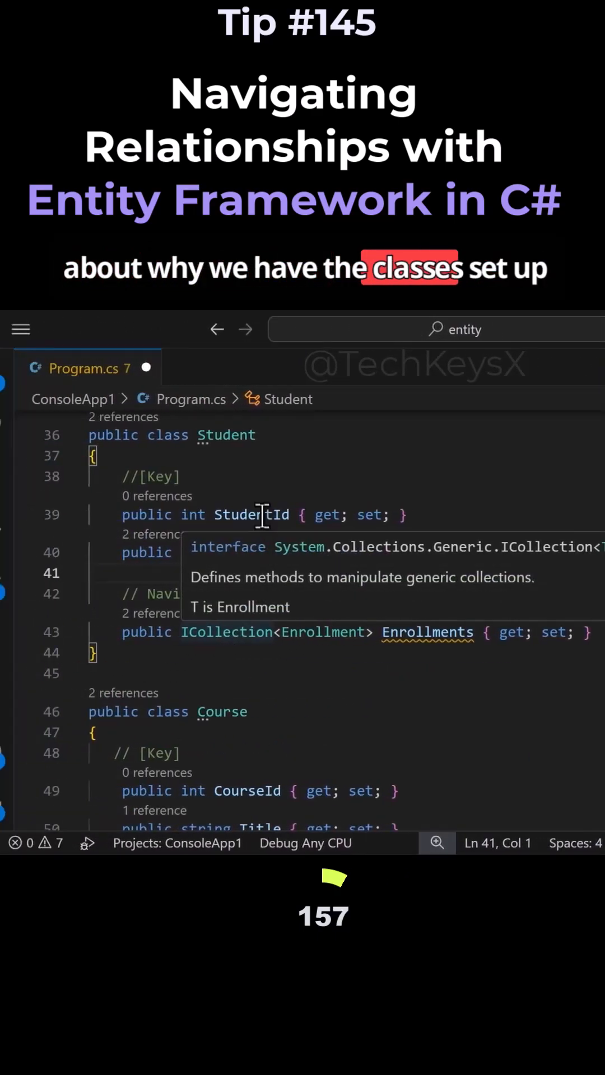
{"action": "double_click", "coordinate": [267, 514]}
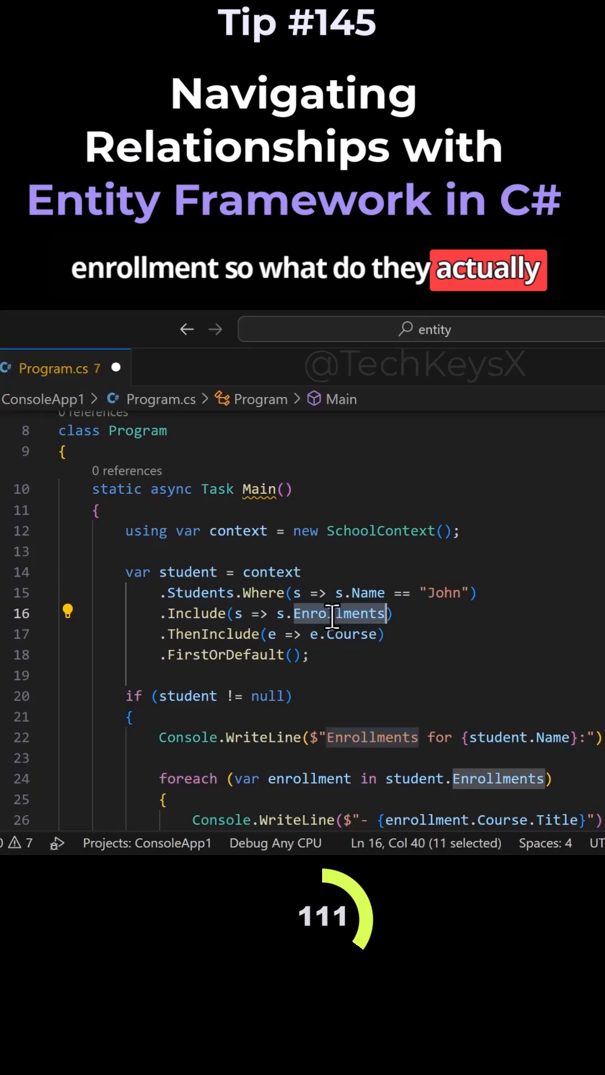
Scroll to the Student class and select its Enrollments navigation property.
{"action": "scroll", "scroll_direction": "down", "scroll_amount": 3}
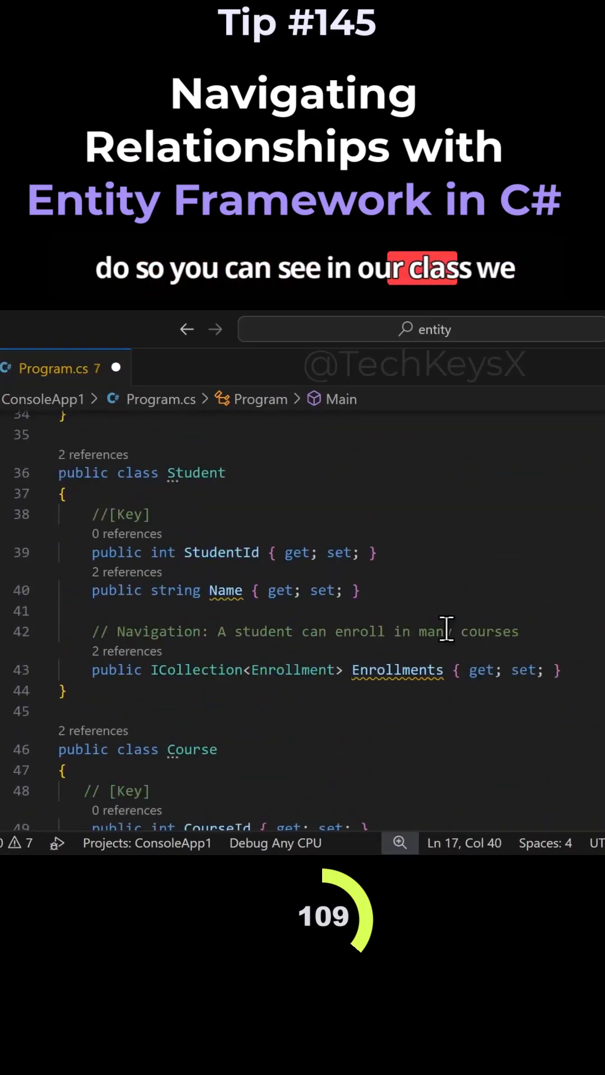
{"action": "double_click", "coordinate": [397, 670]}
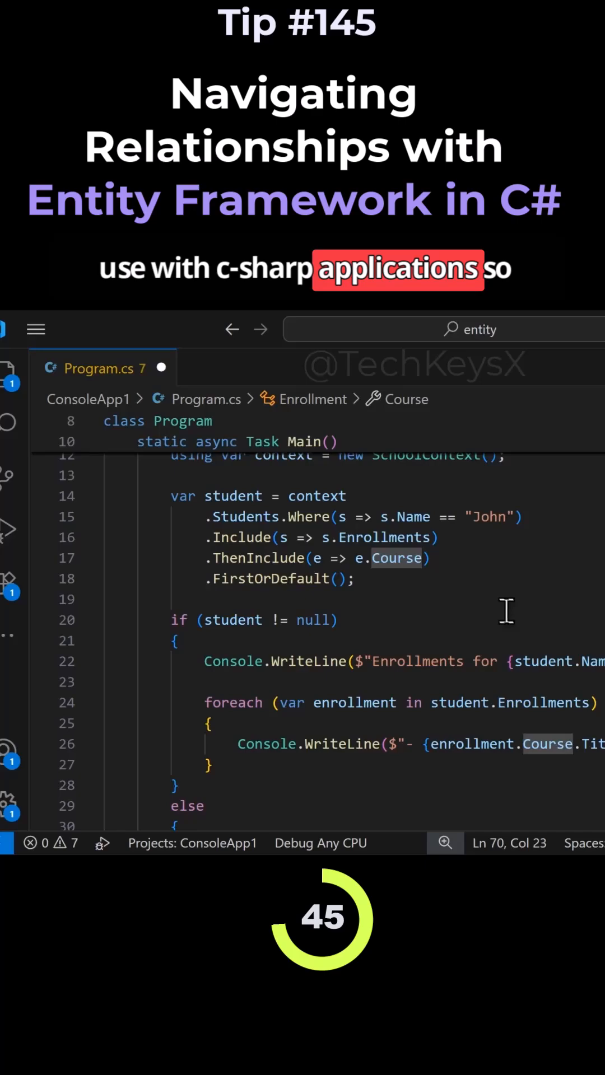
Select Course in the .ThenInclude line and highlight the surrounding query block.
{"action": "double_click", "coordinate": [241, 576]}
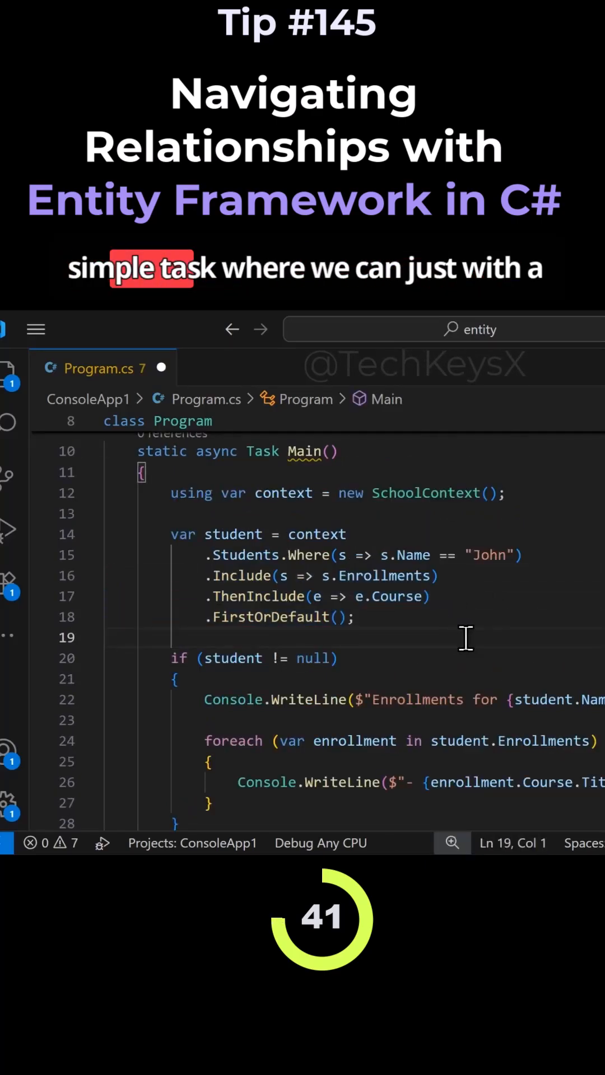
{"action": "left_click_drag", "start_coordinate": [222, 555], "coordinate": [355, 617]}
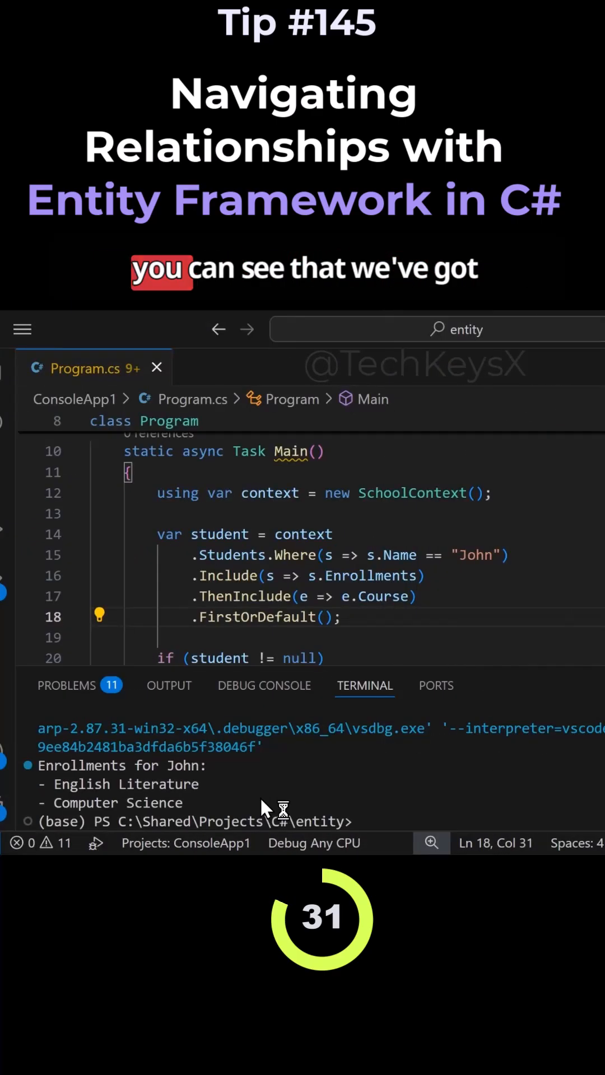
Select the word Enrollments in the terminal output listing John's courses.
{"action": "double_click", "coordinate": [81, 766]}
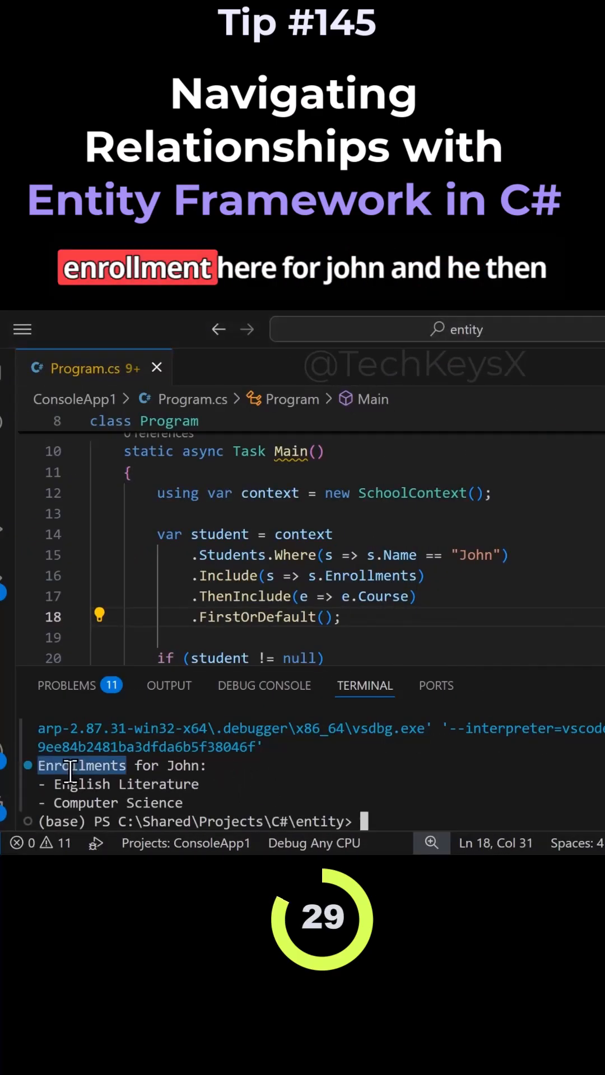